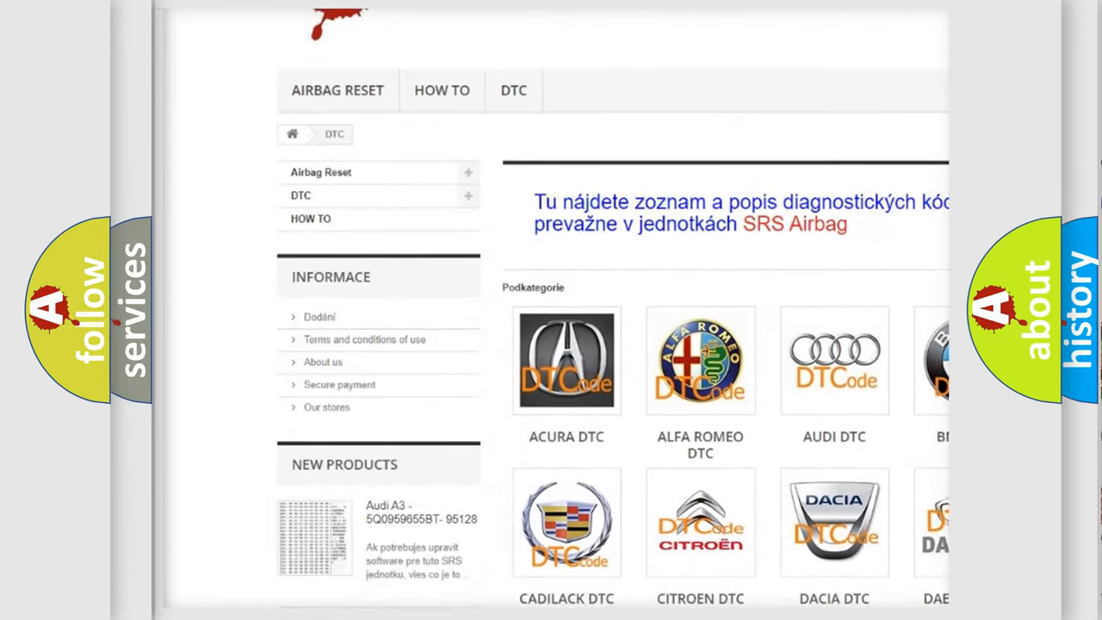
pyautogui.scroll(-3)
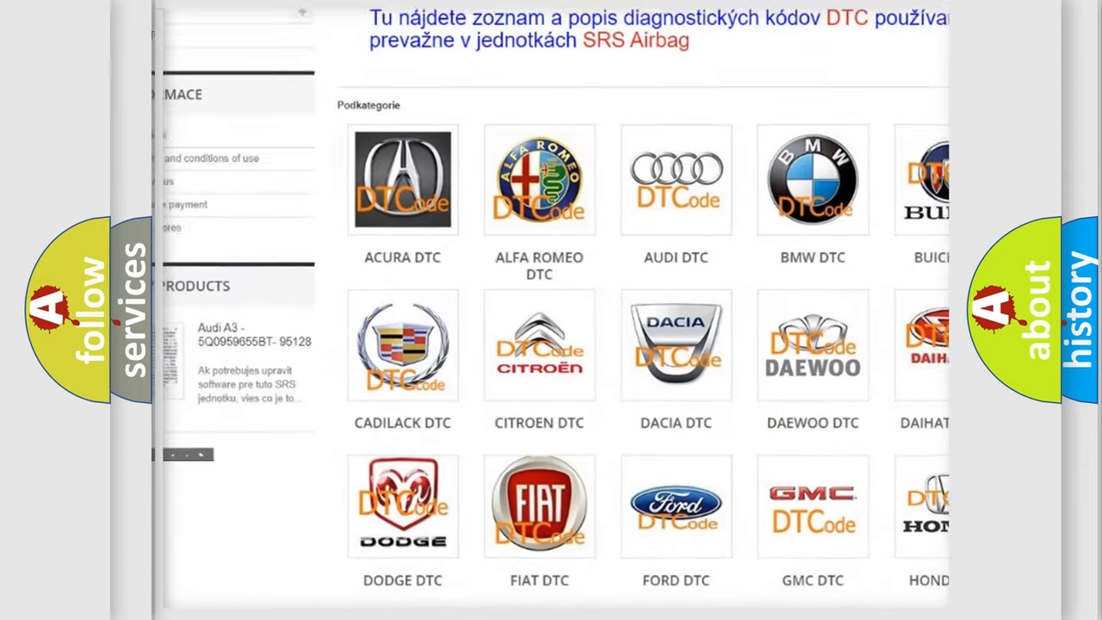
pyautogui.scroll(-3)
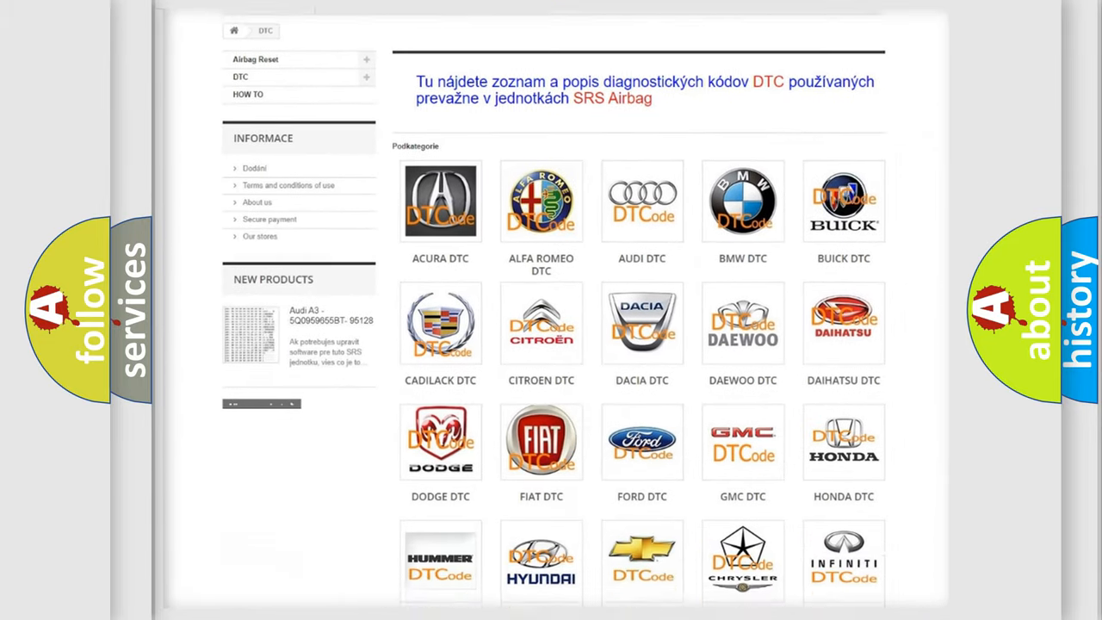
pyautogui.scroll(-3)
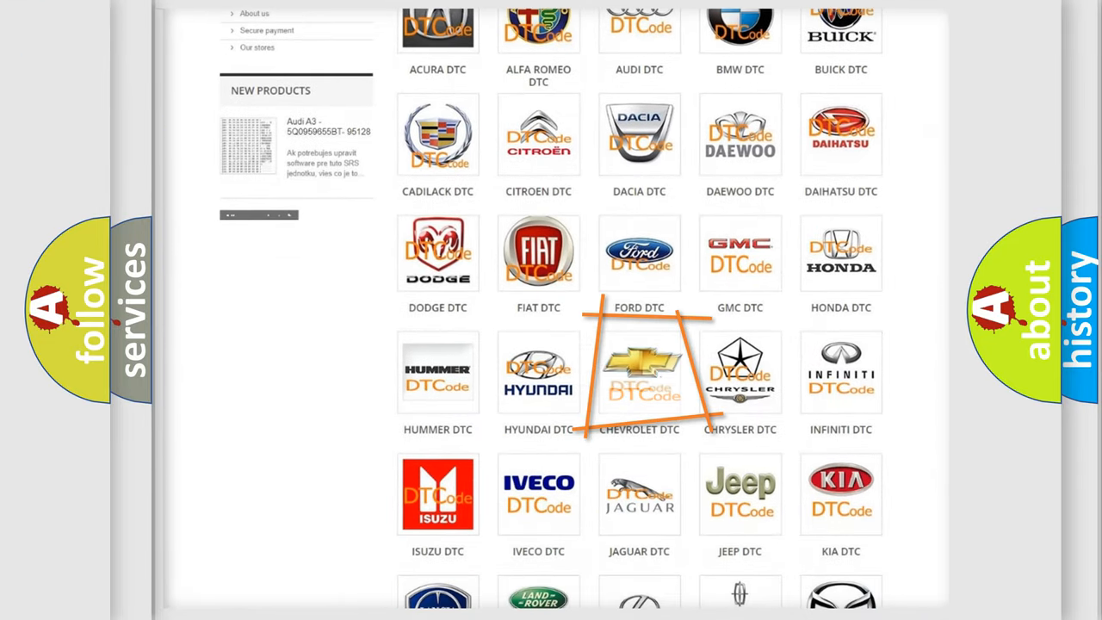